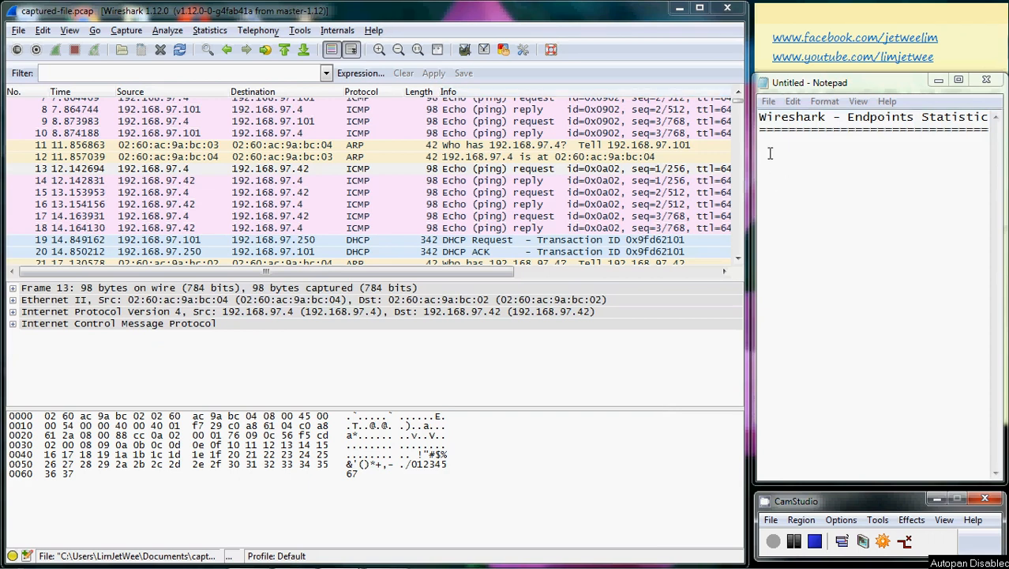
# - Highlight the tutorial title in the notes, then open the Statistics menu
pyautogui.doubleClick(869, 117)
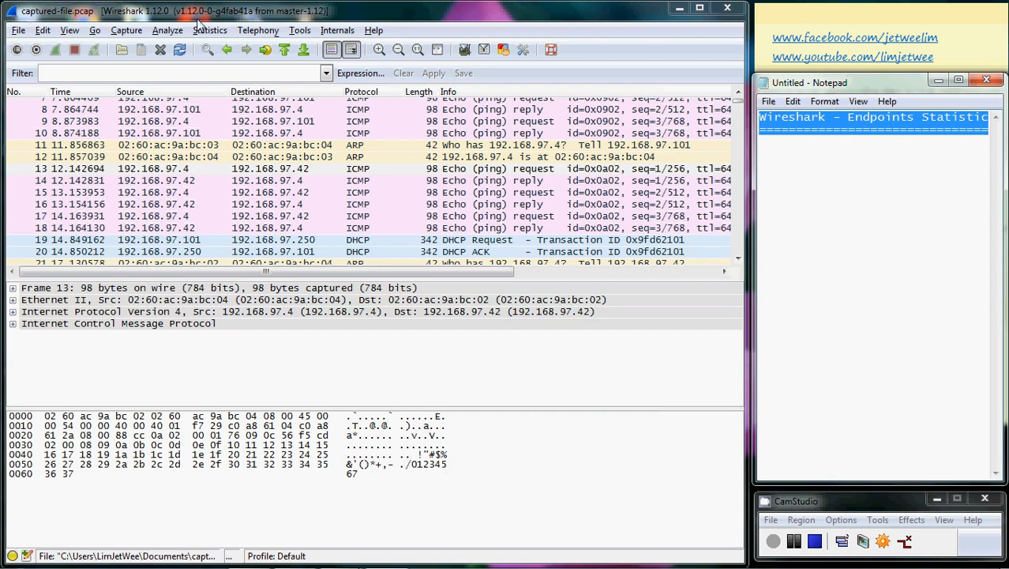
pyautogui.click(210, 30)
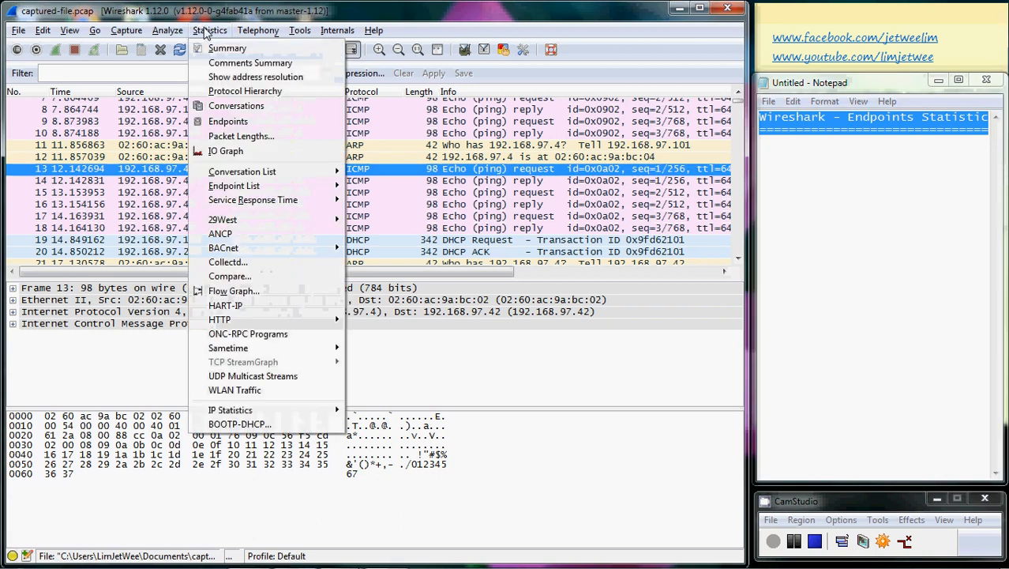
pyautogui.moveTo(240, 150)
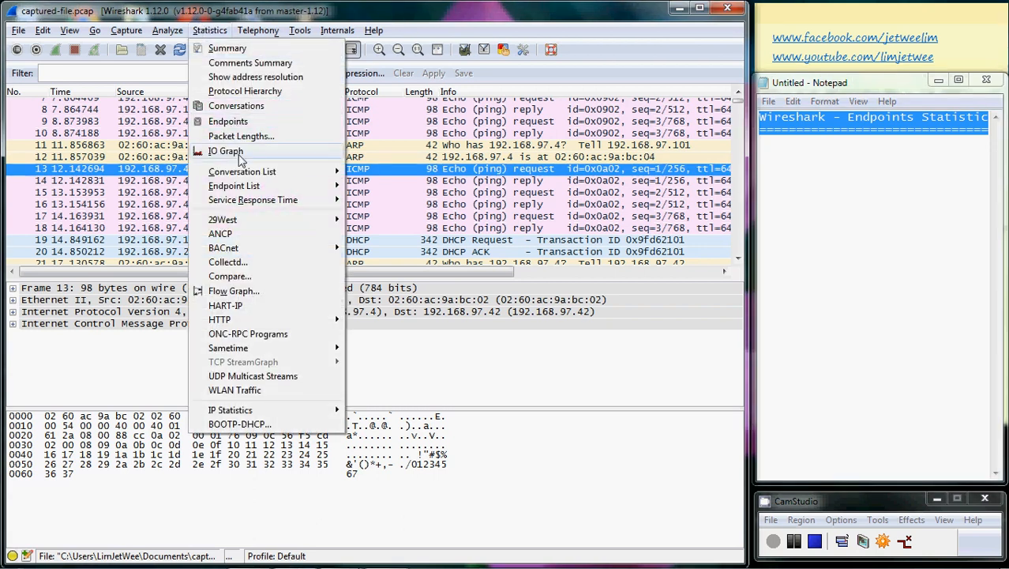
pyautogui.moveTo(245, 185)
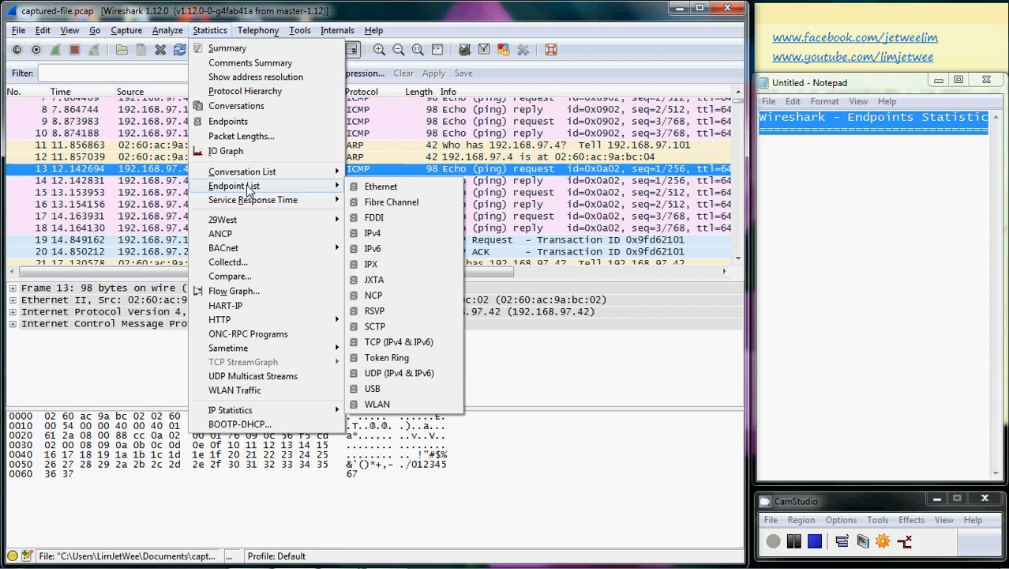
pyautogui.moveTo(228, 121)
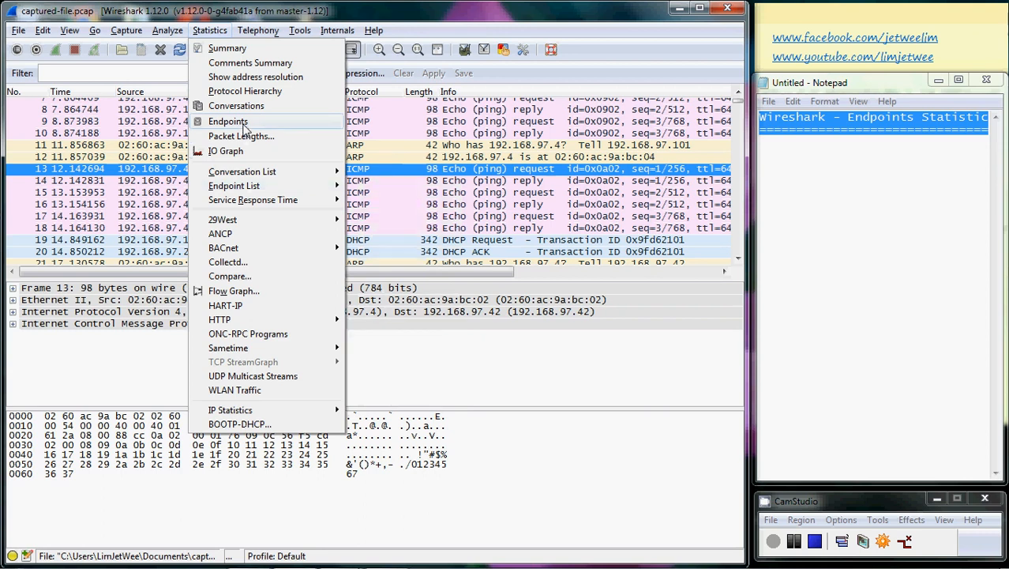
# - Open Statistics > Endpoints, showing seven Ethernet endpoints with packet and byte counts
pyautogui.click(229, 121)
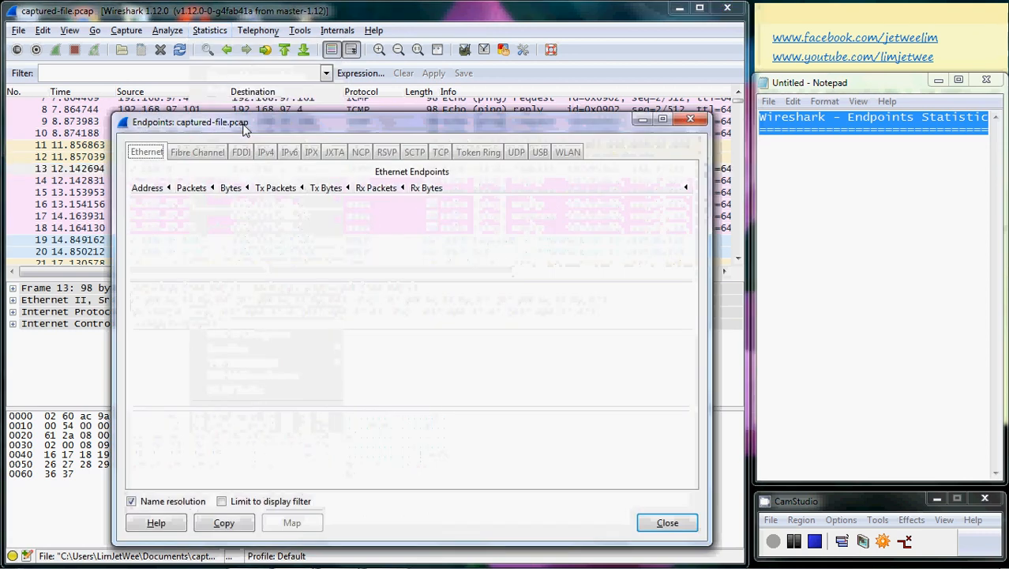
pyautogui.click(146, 152)
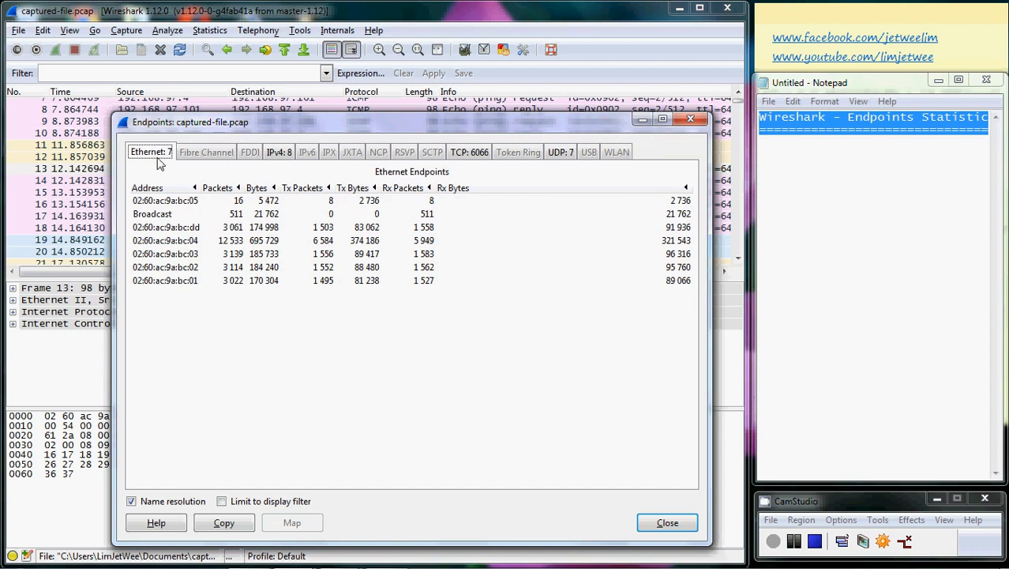
pyautogui.moveTo(278, 155)
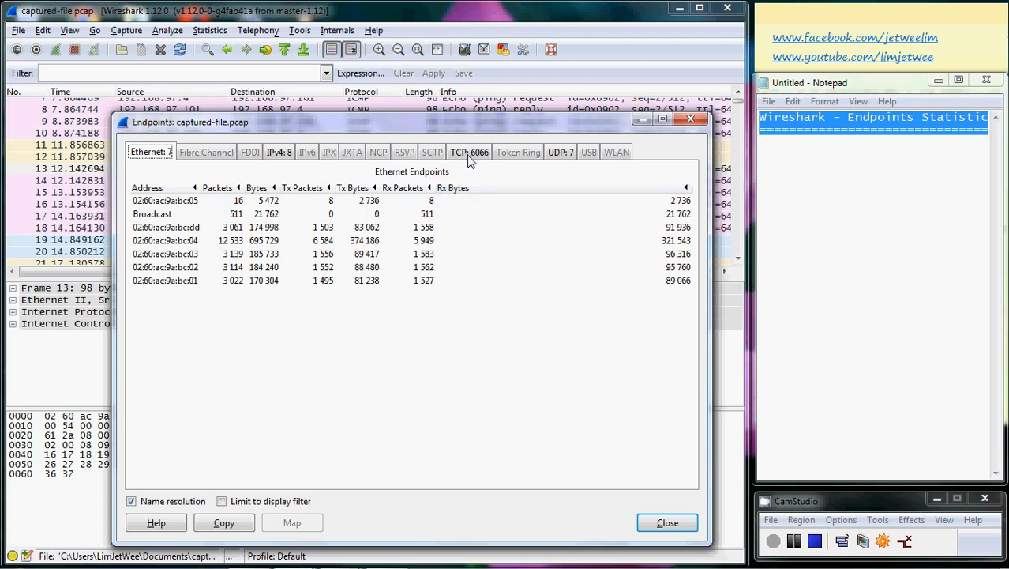
pyautogui.moveTo(561, 158)
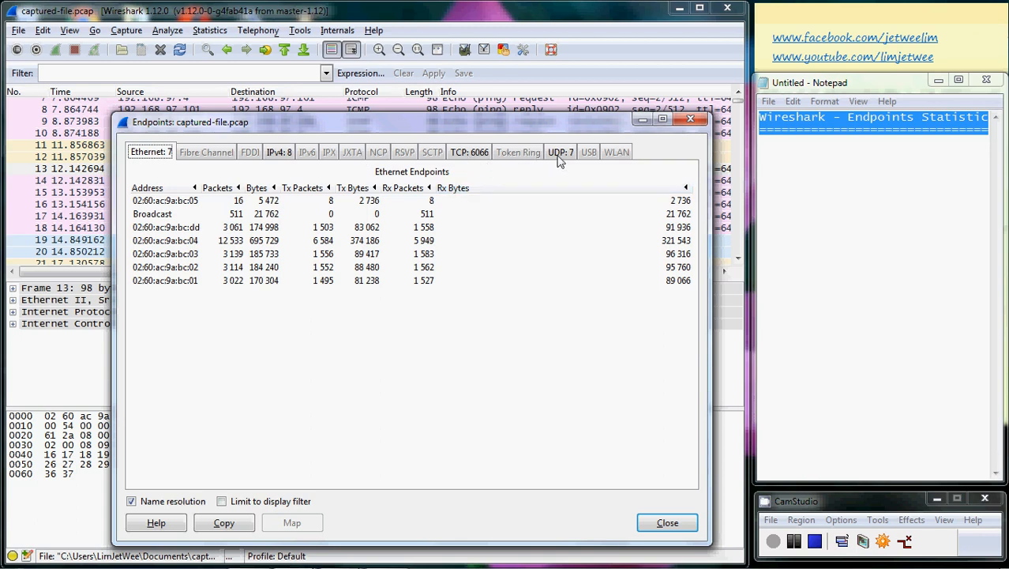
pyautogui.moveTo(521, 169)
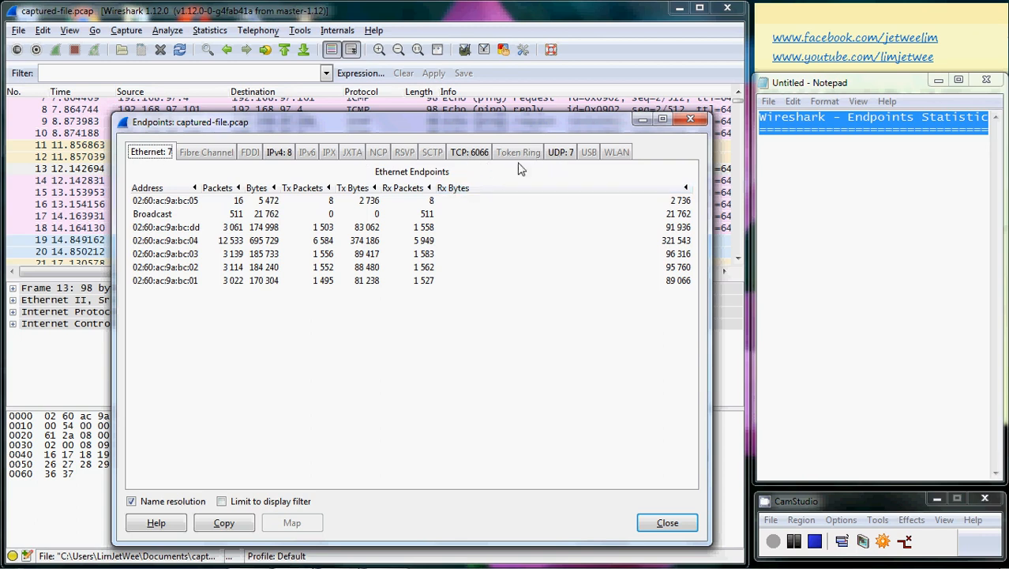
pyautogui.moveTo(445, 154)
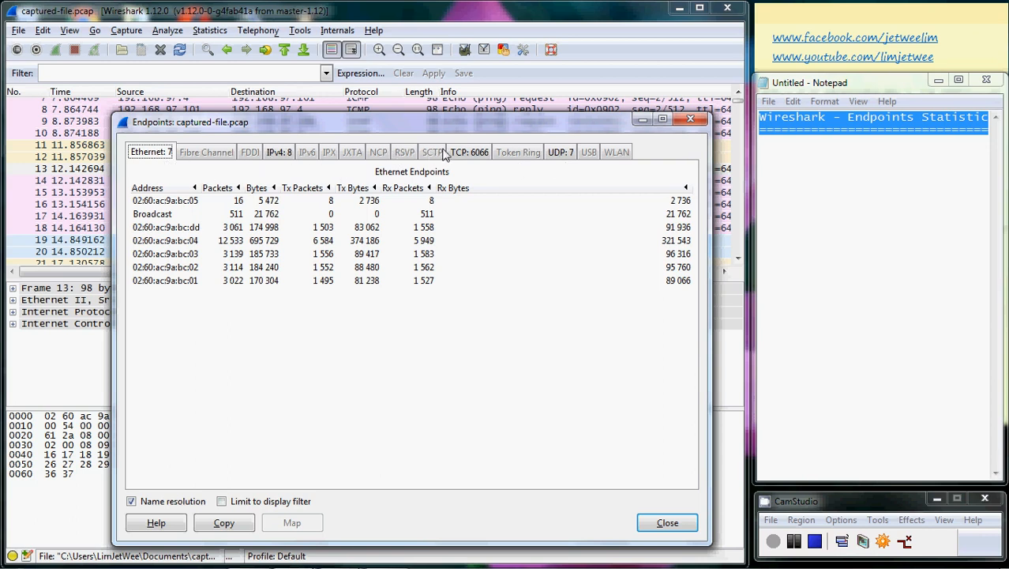
pyautogui.moveTo(473, 154)
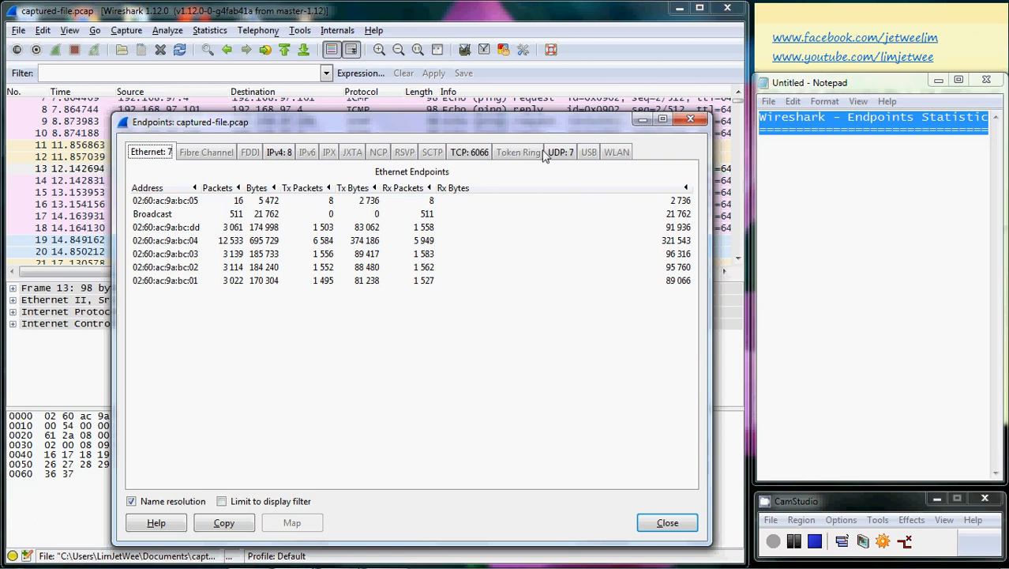
pyautogui.moveTo(193, 328)
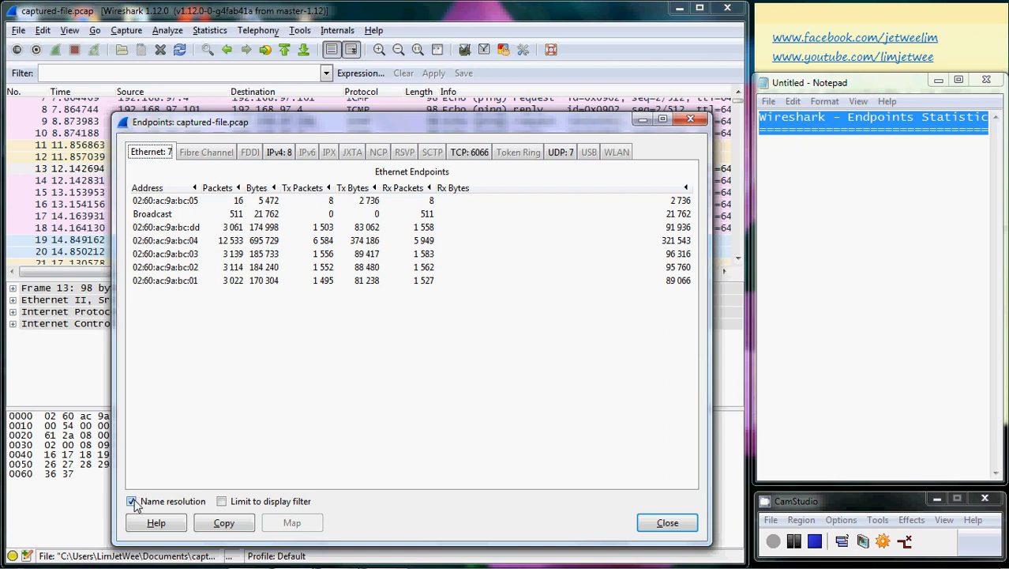
pyautogui.click(132, 500)
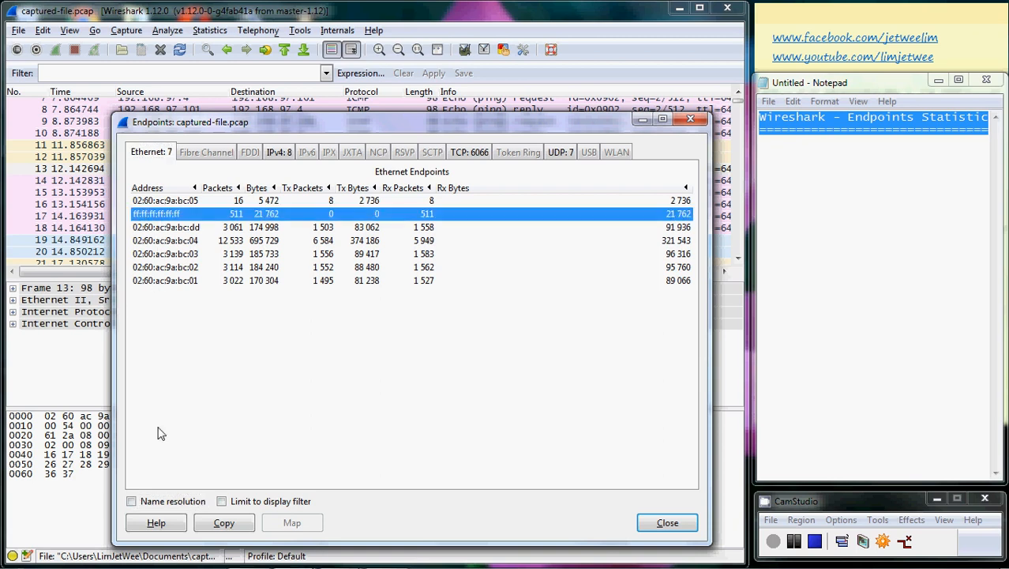
pyautogui.click(132, 501)
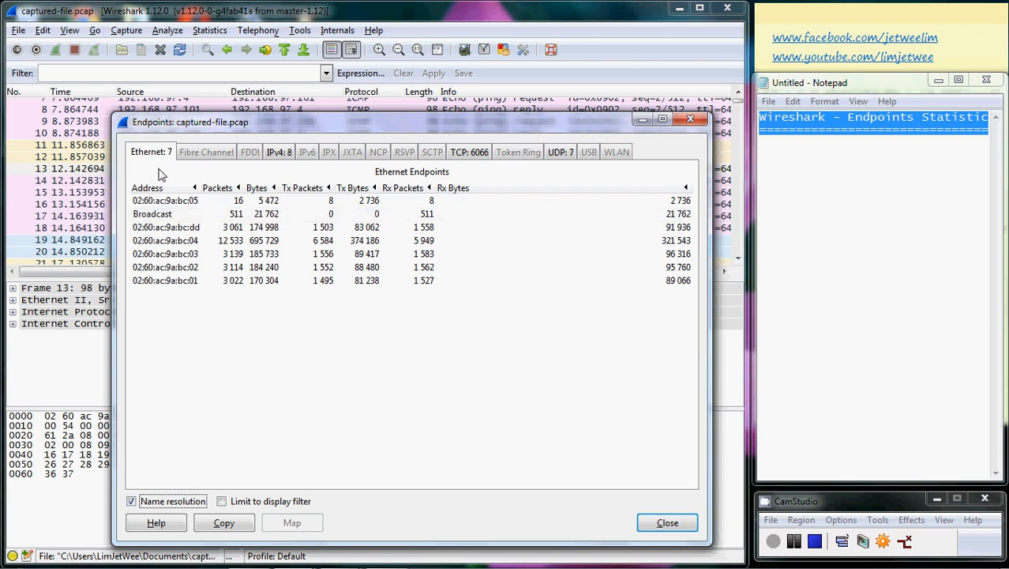
pyautogui.moveTo(466, 157)
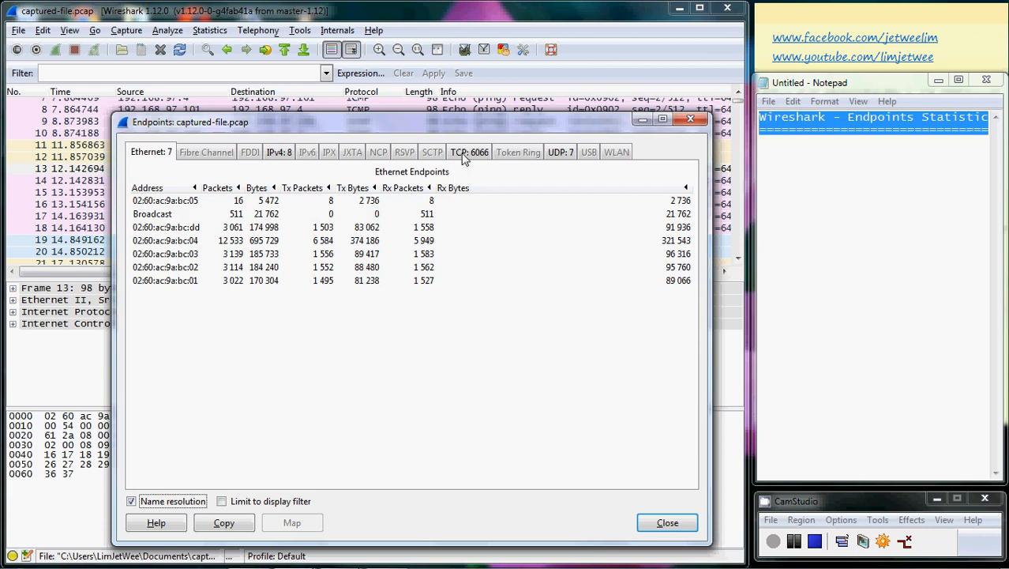
pyautogui.click(469, 152)
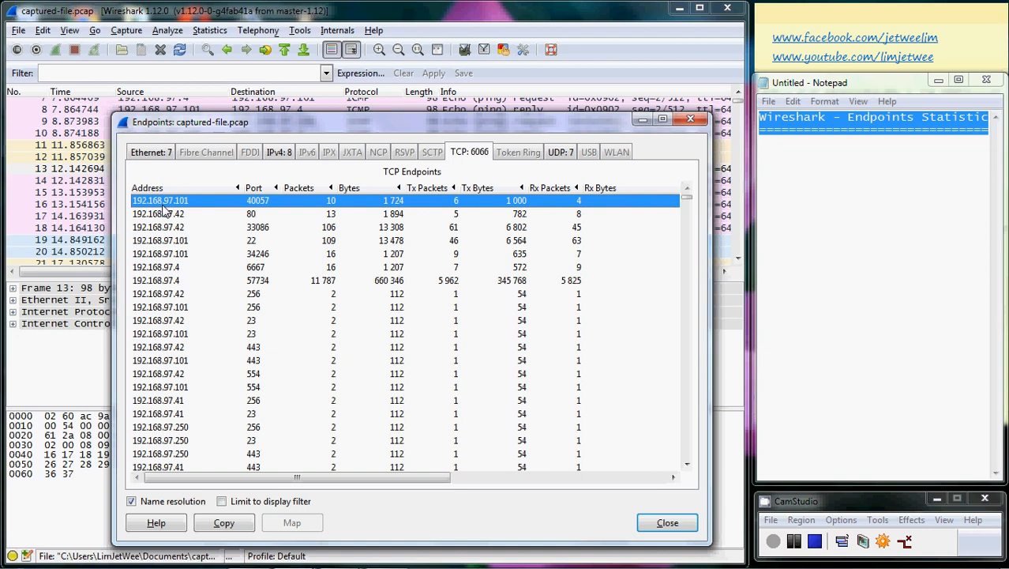
pyautogui.moveTo(351, 208)
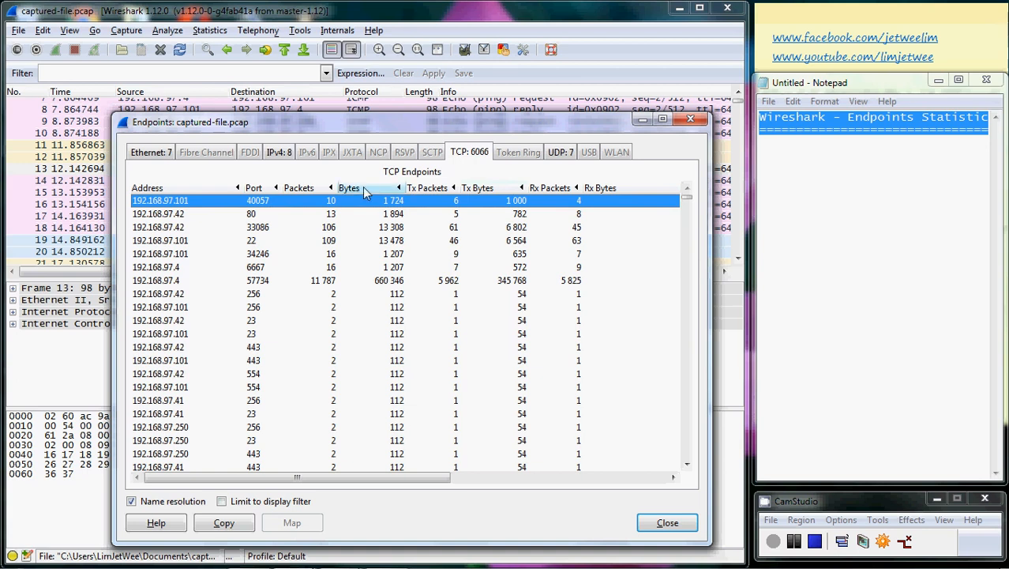
# - Sort TCP endpoints by Bytes descending and select top host 192.168.97.4 (660,346 bytes)
pyautogui.click(349, 188)
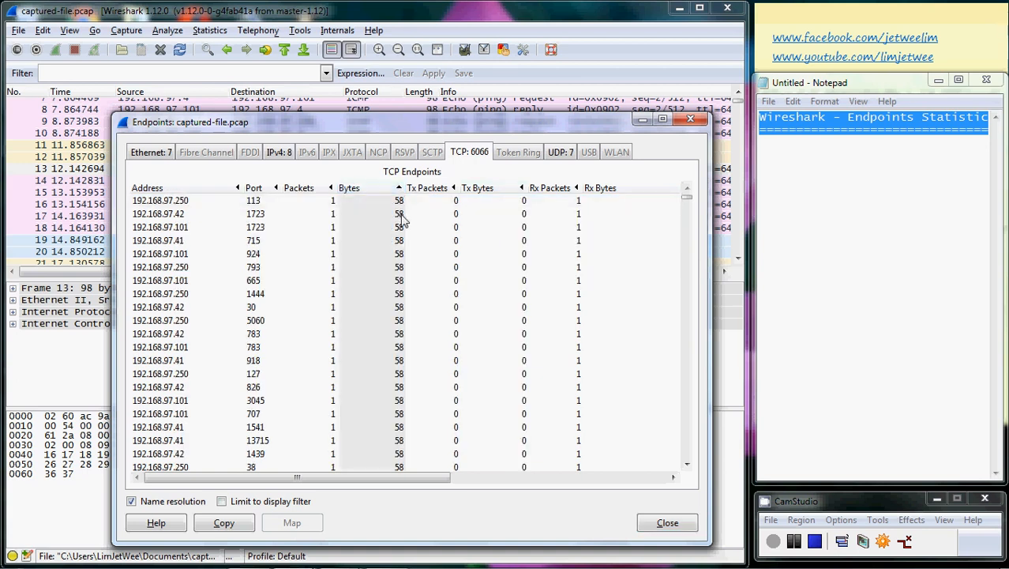
pyautogui.click(349, 188)
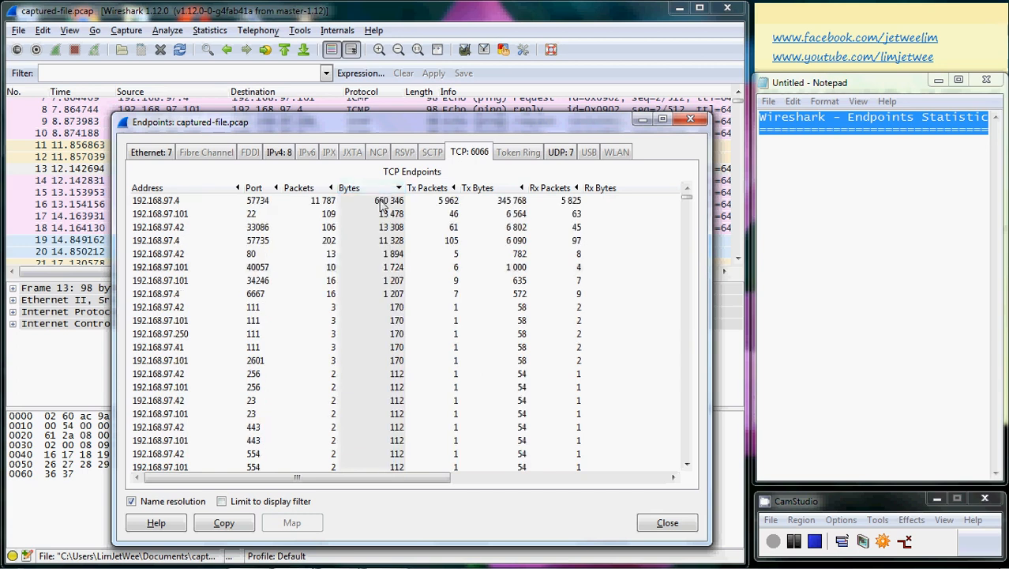
pyautogui.click(379, 200)
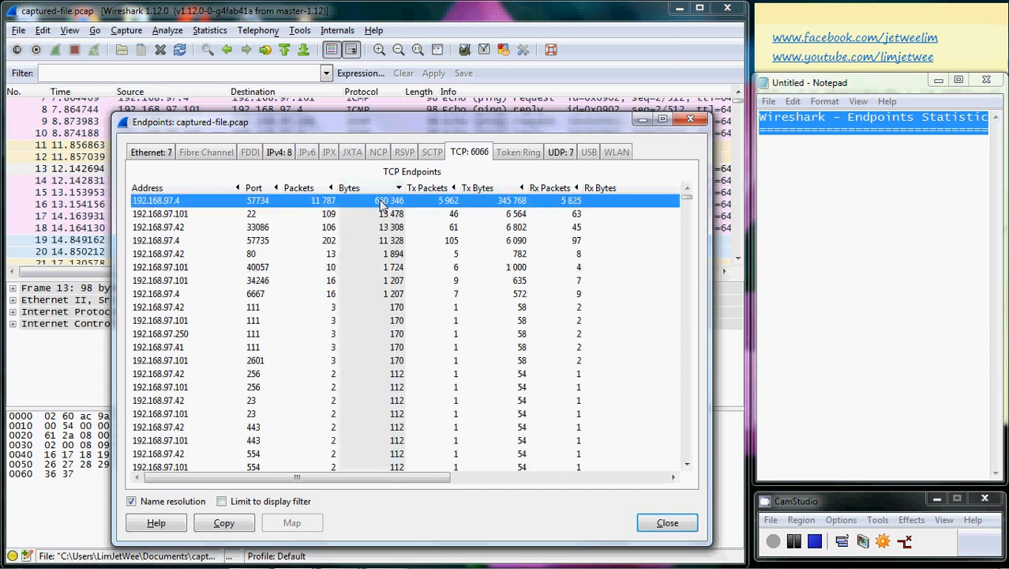
pyautogui.moveTo(150, 210)
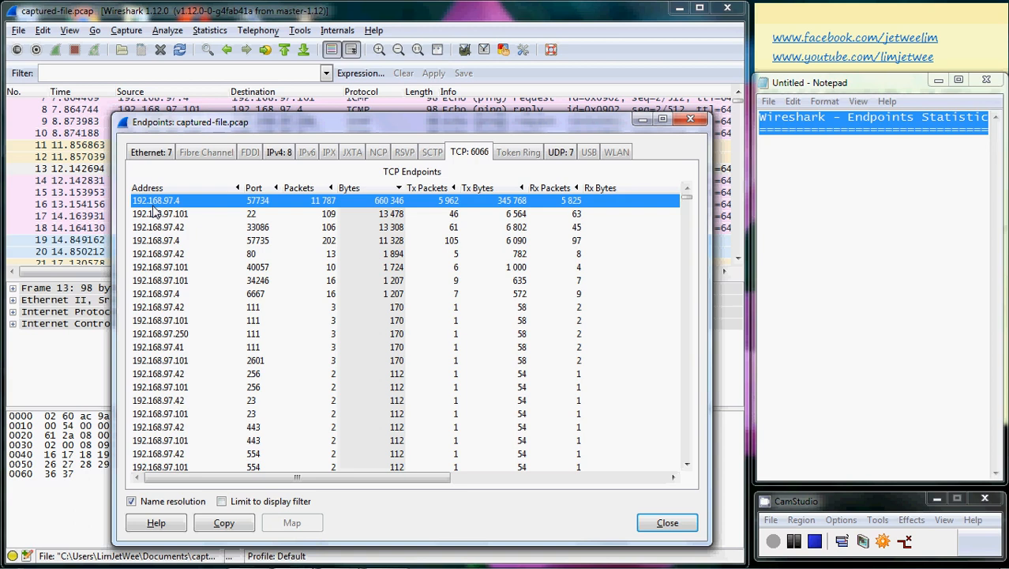
pyautogui.moveTo(461, 169)
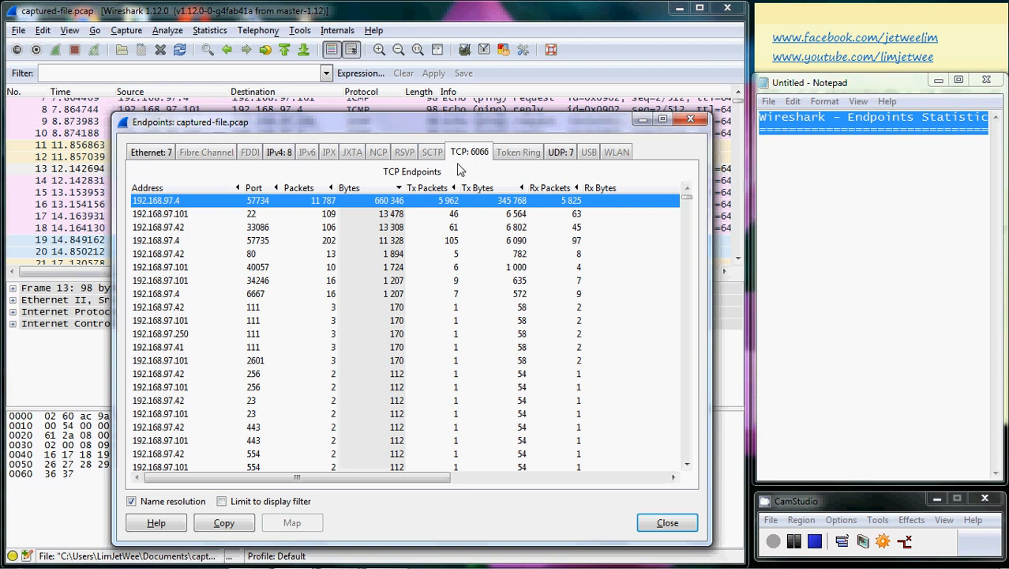
pyautogui.moveTo(407, 205)
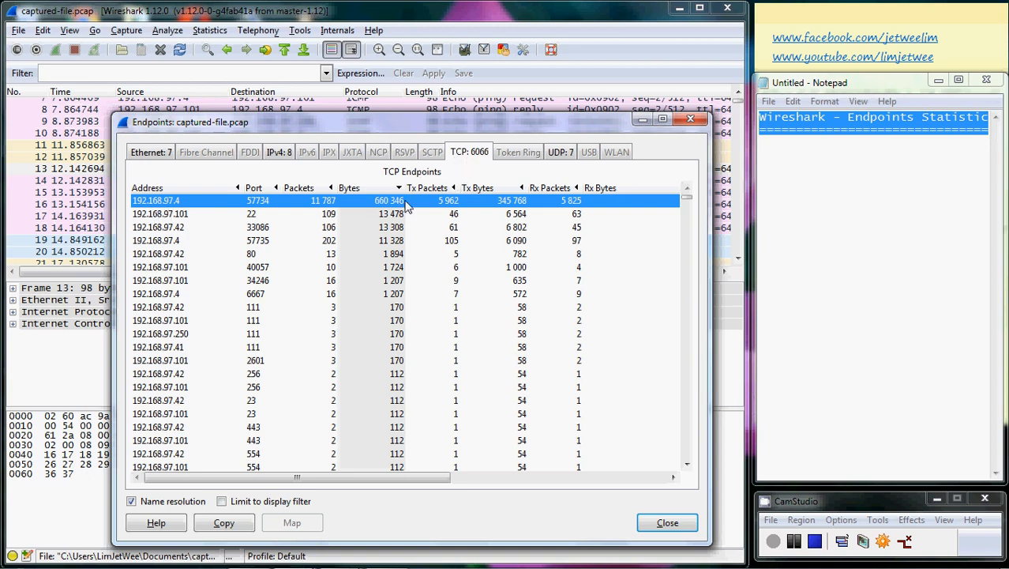
pyautogui.moveTo(378, 207)
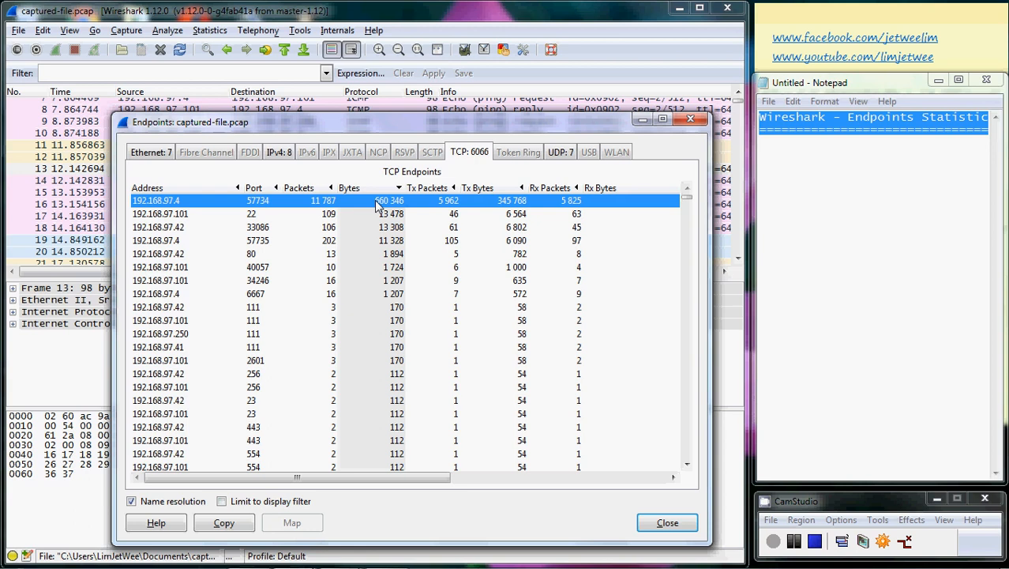
pyautogui.moveTo(165, 208)
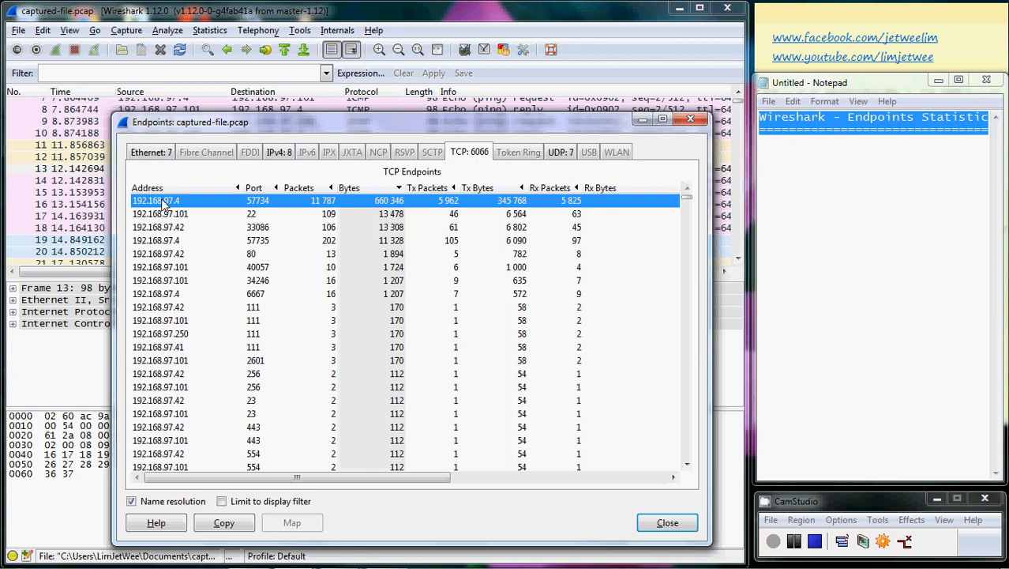
pyautogui.moveTo(362, 211)
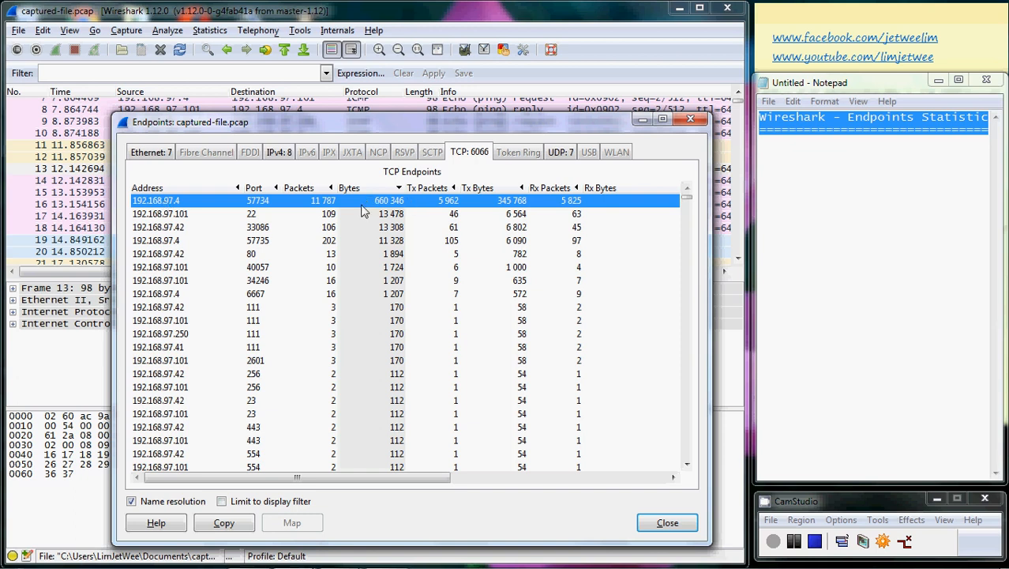
pyautogui.moveTo(259, 209)
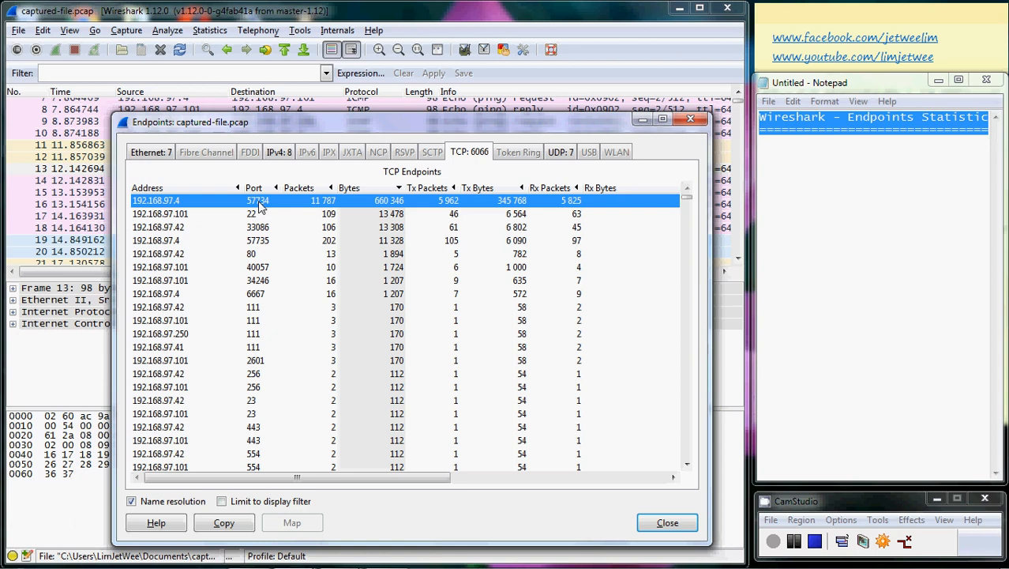
pyautogui.moveTo(292, 272)
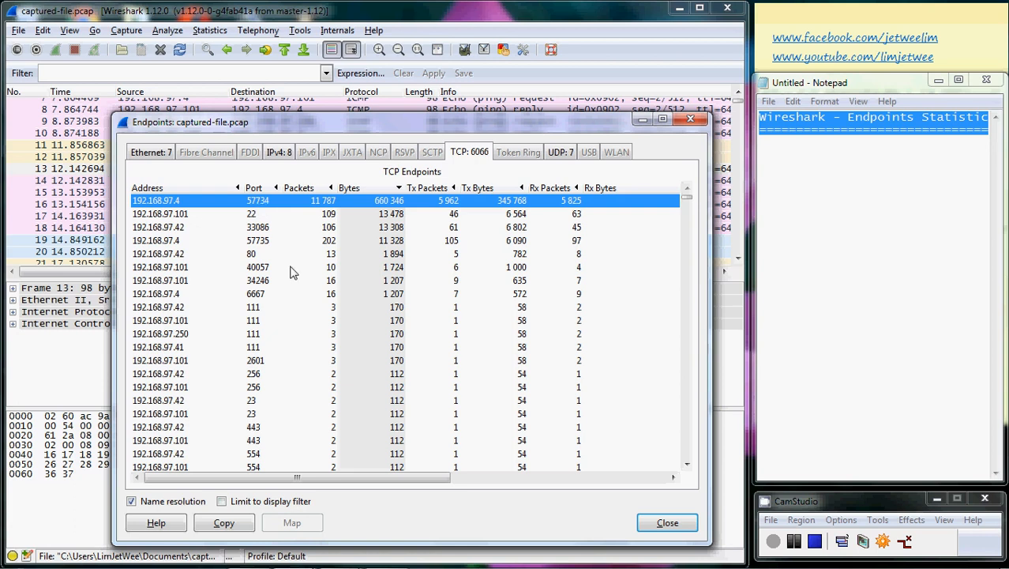
pyautogui.moveTo(385, 207)
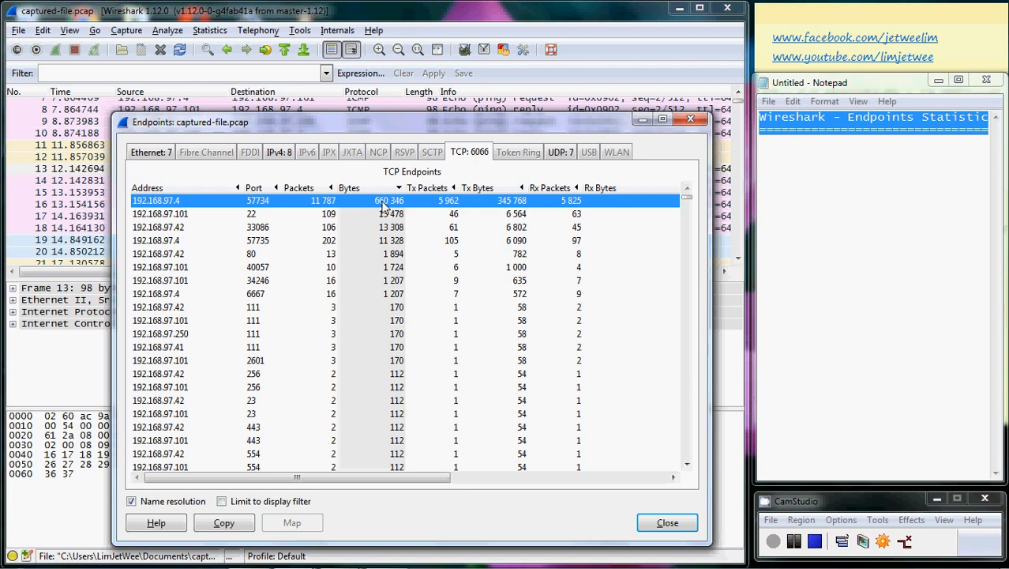
pyautogui.moveTo(477, 206)
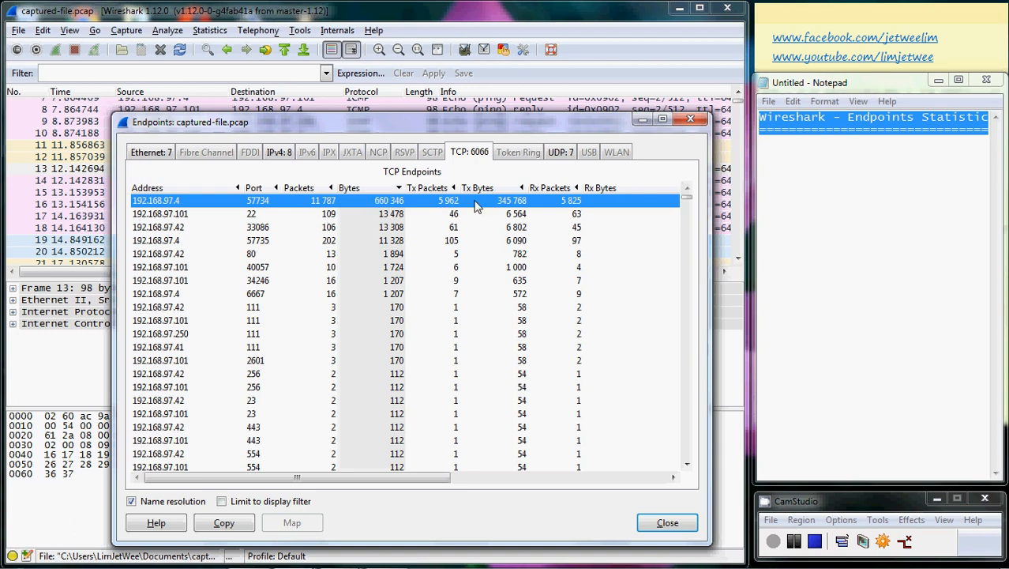
pyautogui.moveTo(430, 201)
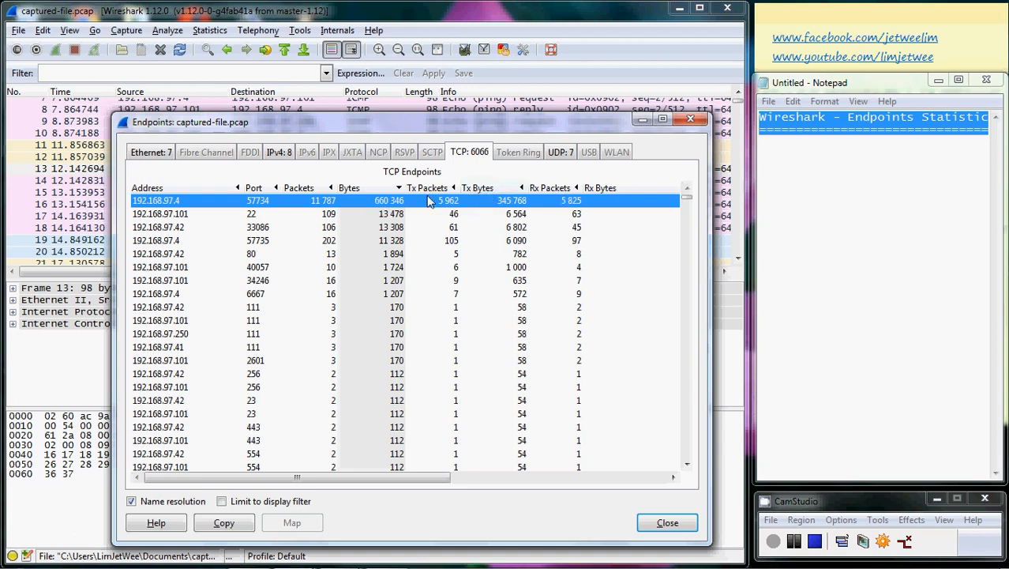
pyautogui.moveTo(565, 209)
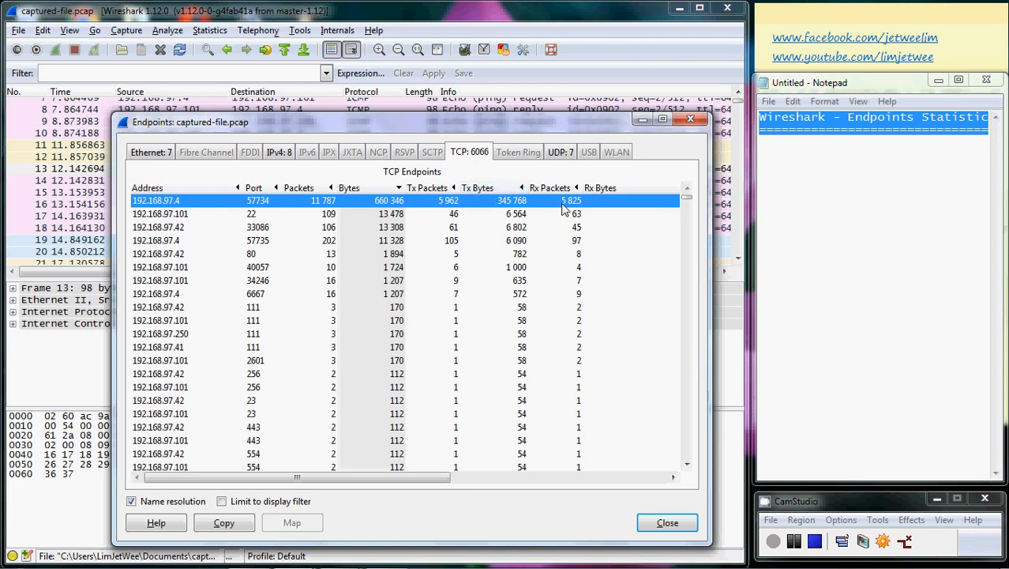